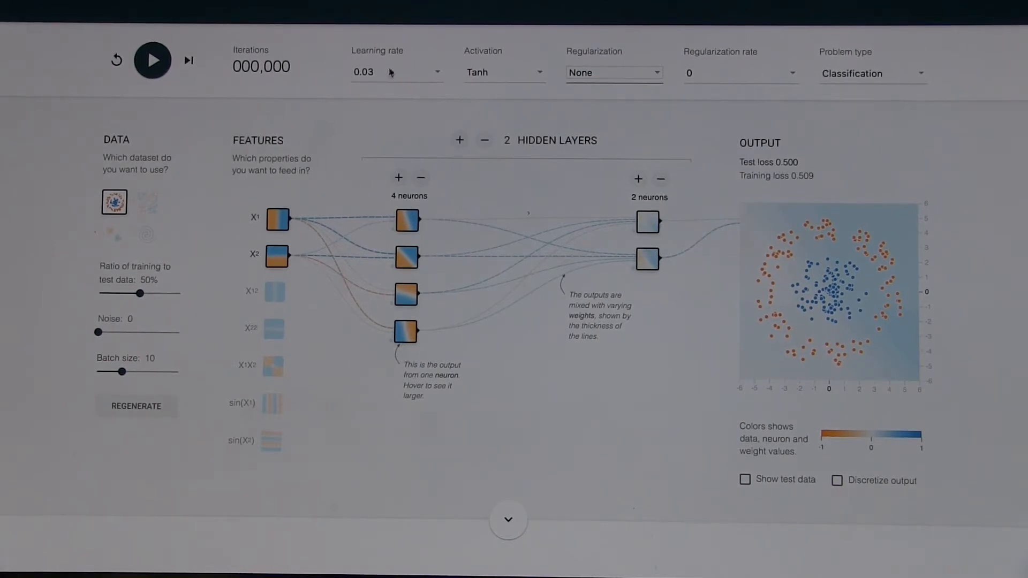
{"action": "mouse_move", "coordinate": [513, 106]}
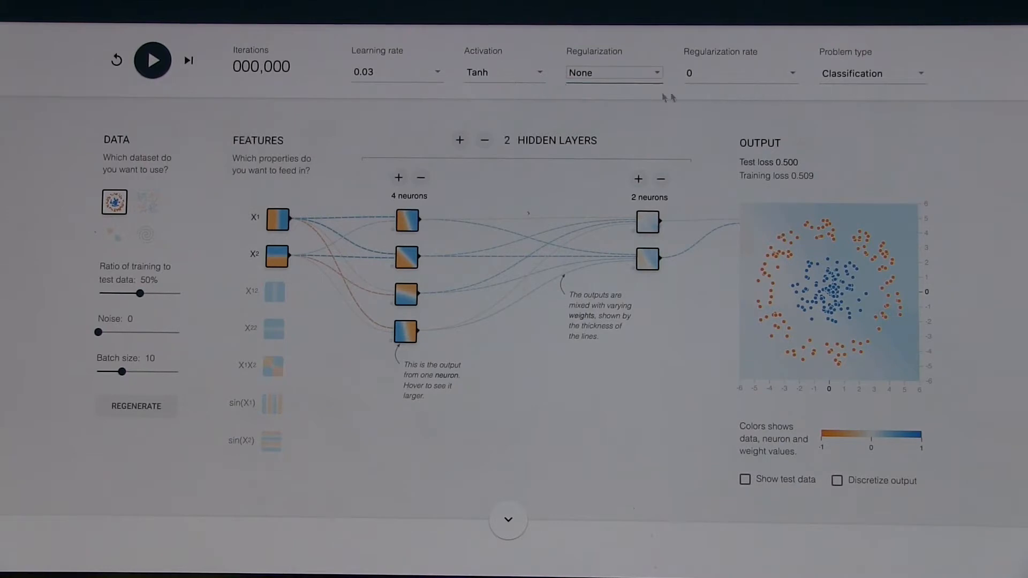
{"action": "mouse_move", "coordinate": [781, 83]}
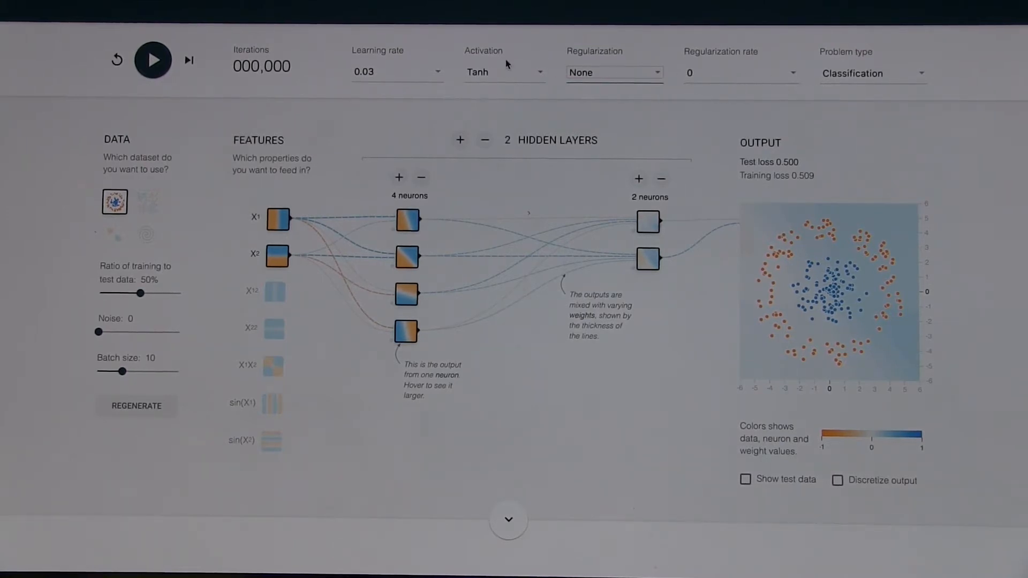
- Review the activation functions and keep Tanh selected
{"action": "left_click", "coordinate": [504, 72]}
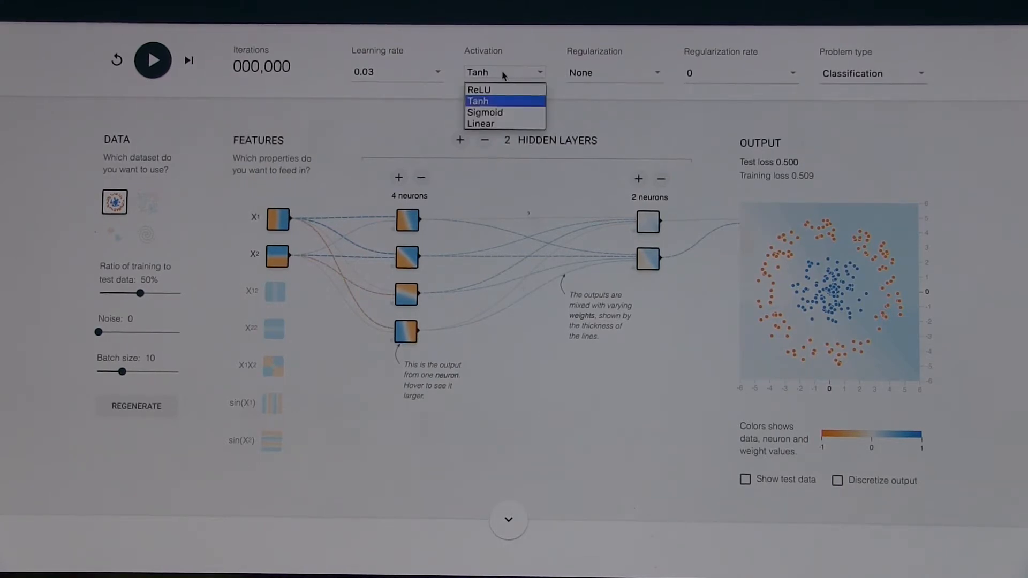
{"action": "left_click", "coordinate": [478, 100]}
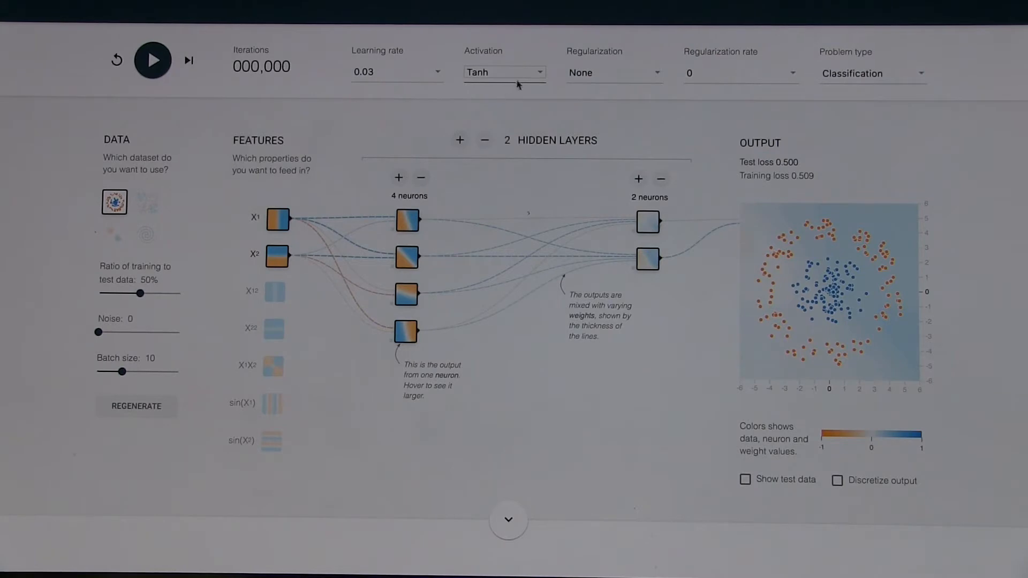
{"action": "left_click", "coordinate": [504, 72]}
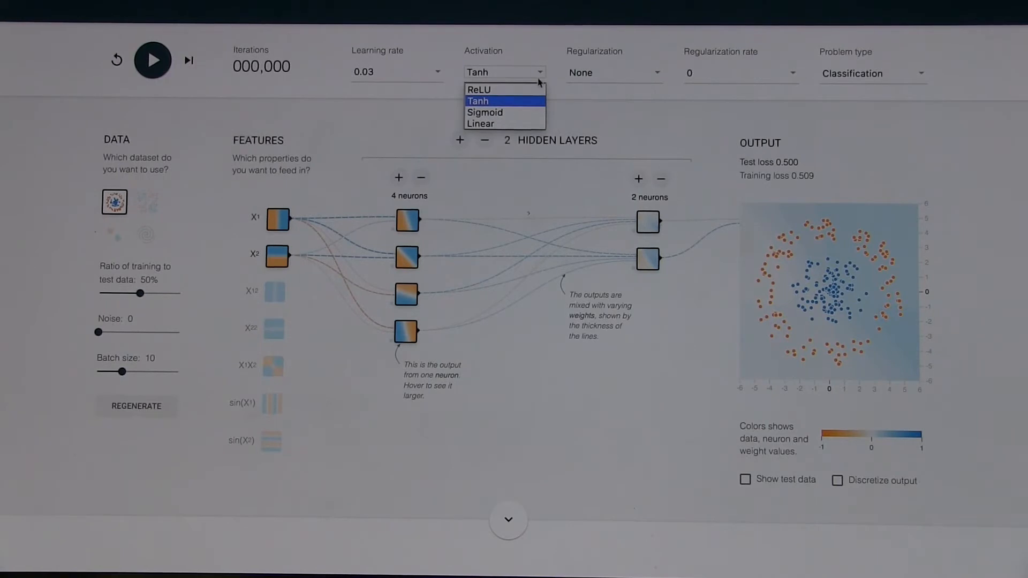
{"action": "left_click", "coordinate": [478, 100]}
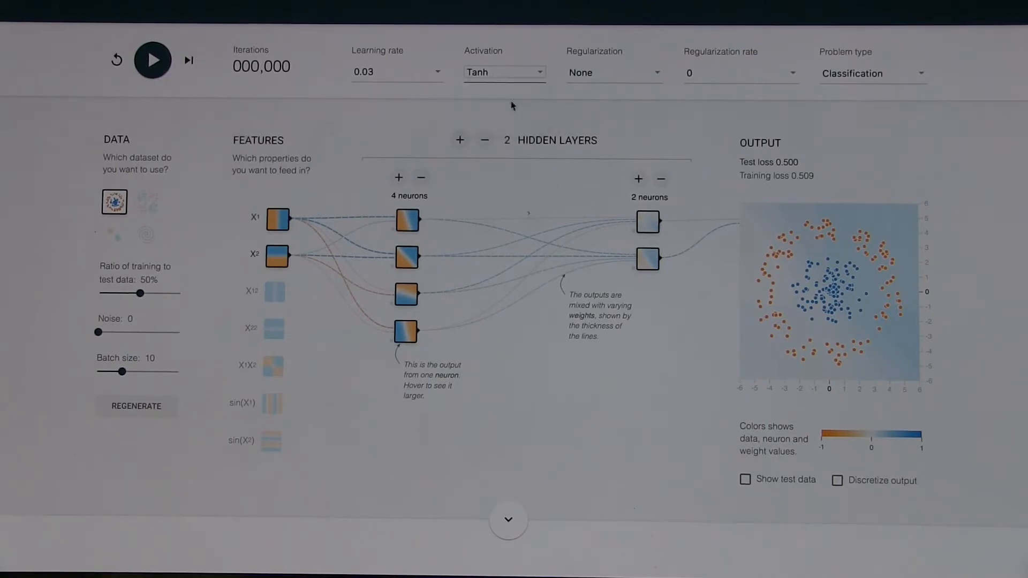
- Change the problem type from Classification to Regression, loading the regression dataset
{"action": "left_click", "coordinate": [872, 73]}
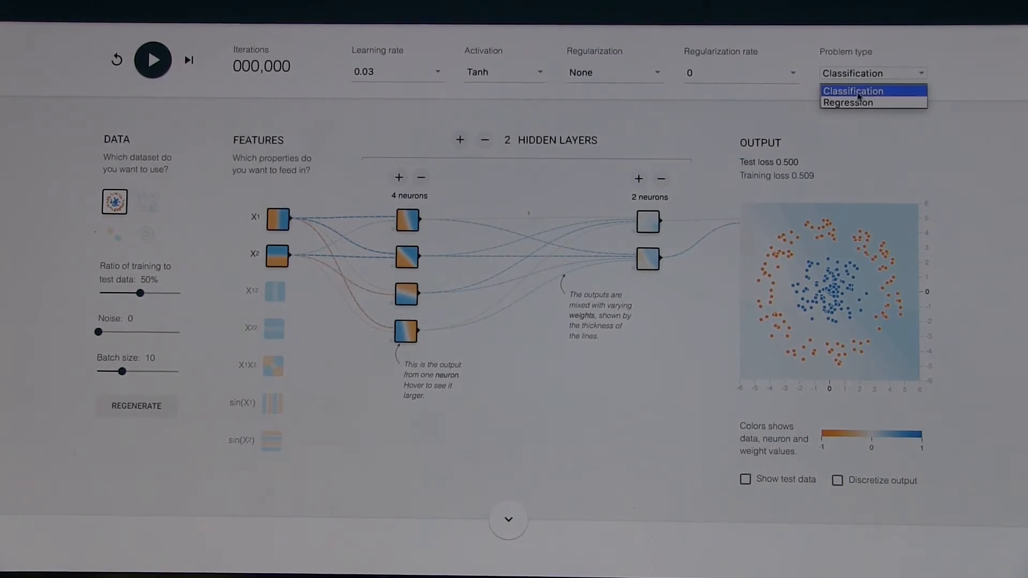
{"action": "left_click", "coordinate": [846, 103]}
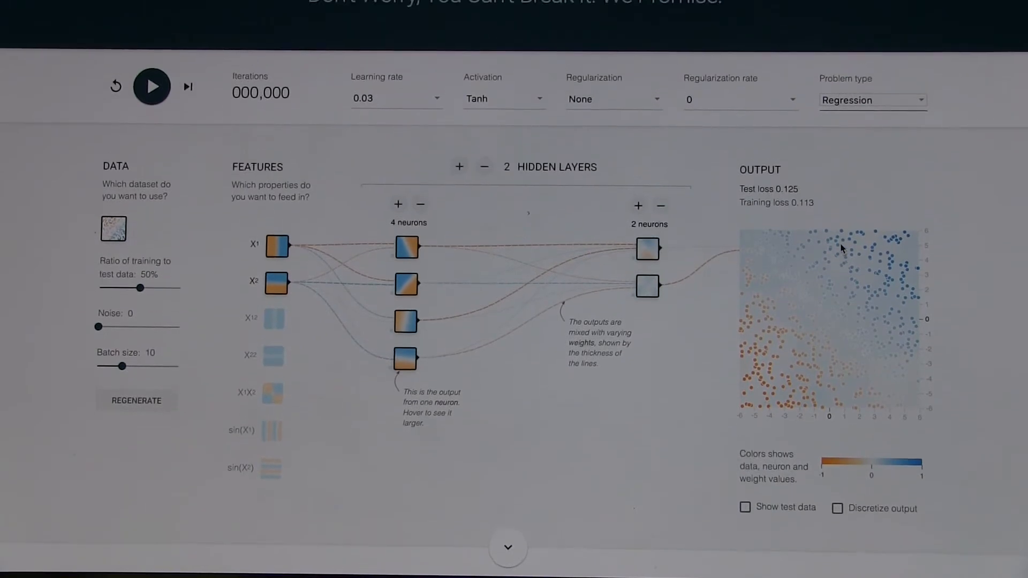
{"action": "scroll", "scroll_direction": "down", "scroll_amount": 3}
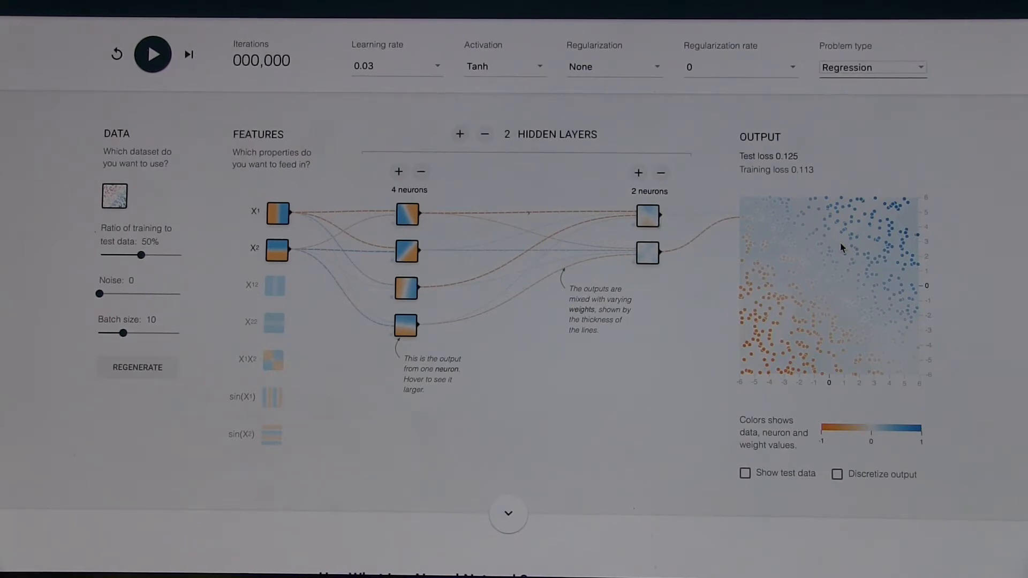
{"action": "mouse_move", "coordinate": [571, 238]}
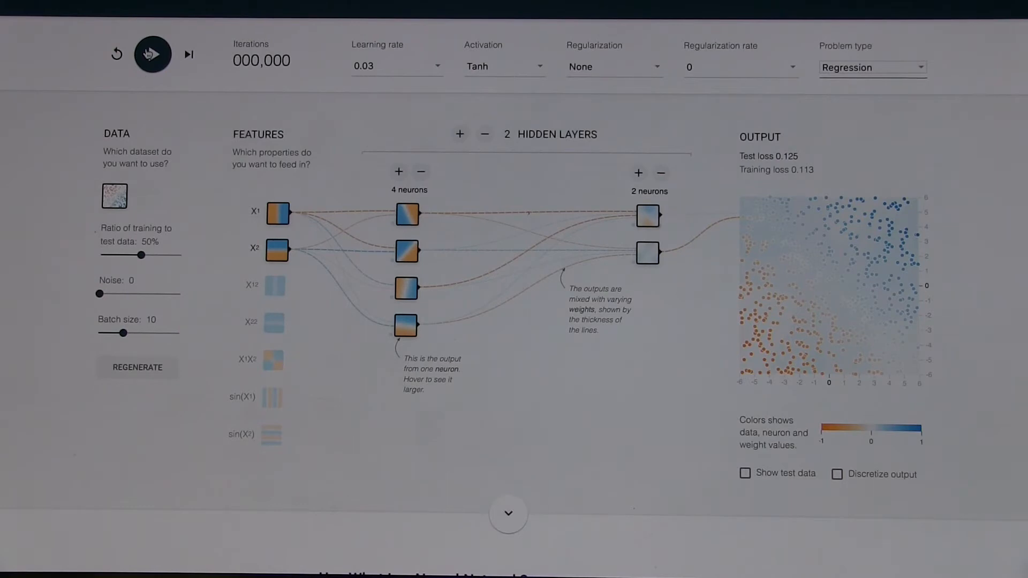
- Train the regression network about 300 iterations, pause, then reset to zero iterations
{"action": "left_click", "coordinate": [152, 54]}
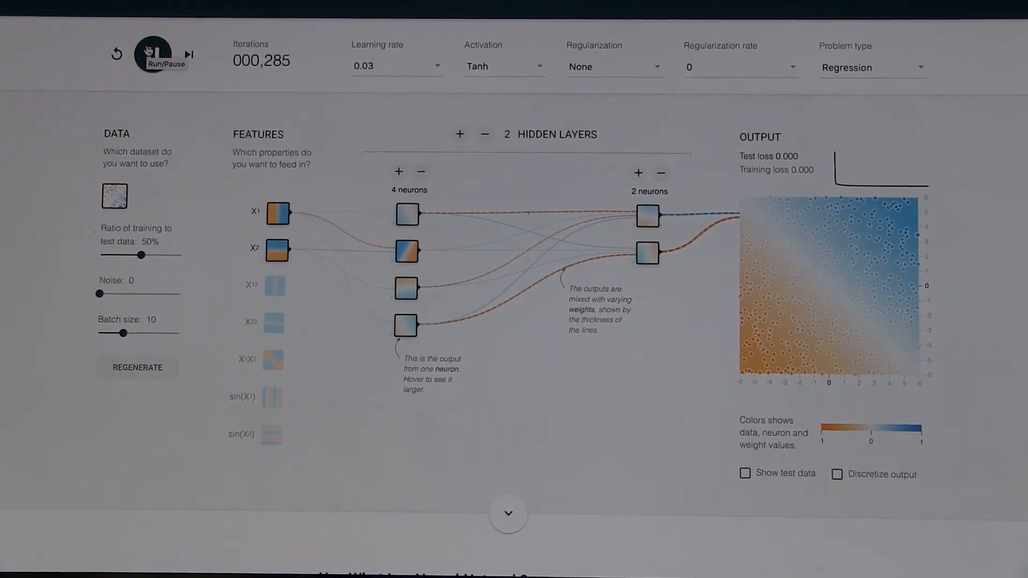
{"action": "left_click", "coordinate": [152, 55]}
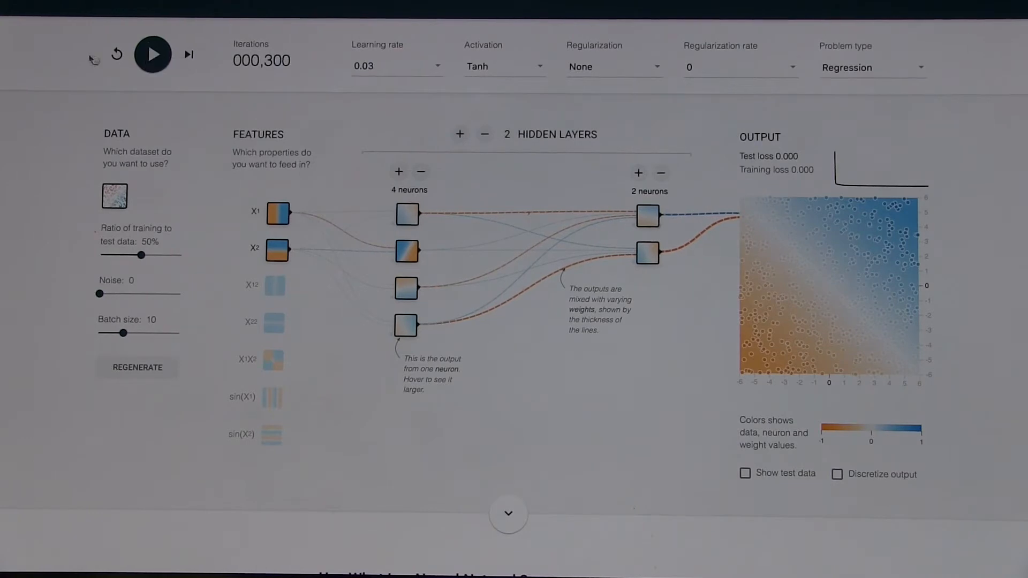
{"action": "left_click", "coordinate": [115, 55]}
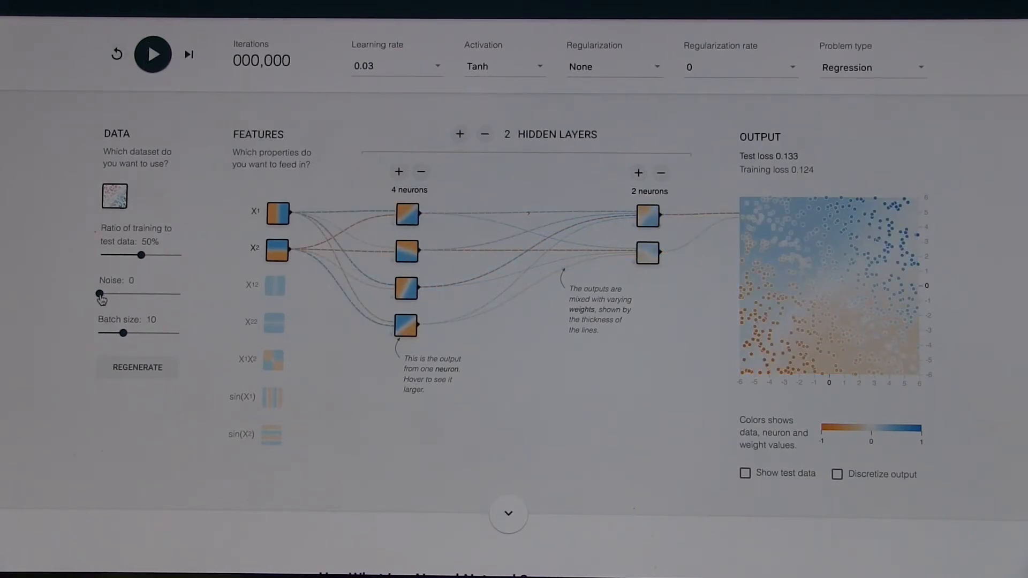
- Adjust the data Noise slider, settling it at 30
{"action": "left_click_drag", "start_coordinate": [99, 294], "coordinate": [136, 293]}
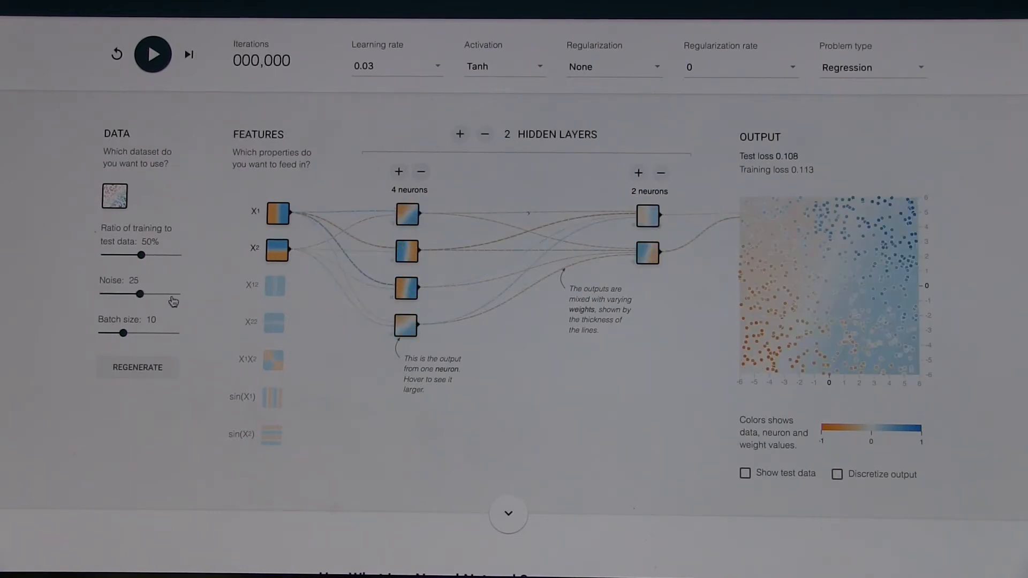
{"action": "left_click_drag", "start_coordinate": [138, 293], "coordinate": [180, 294]}
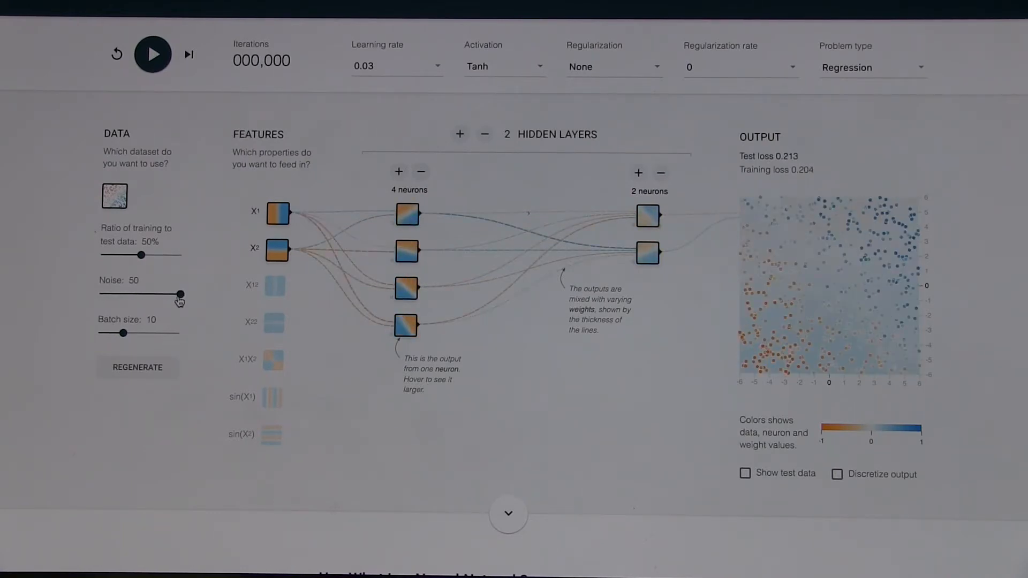
{"action": "left_click_drag", "start_coordinate": [180, 296], "coordinate": [152, 295]}
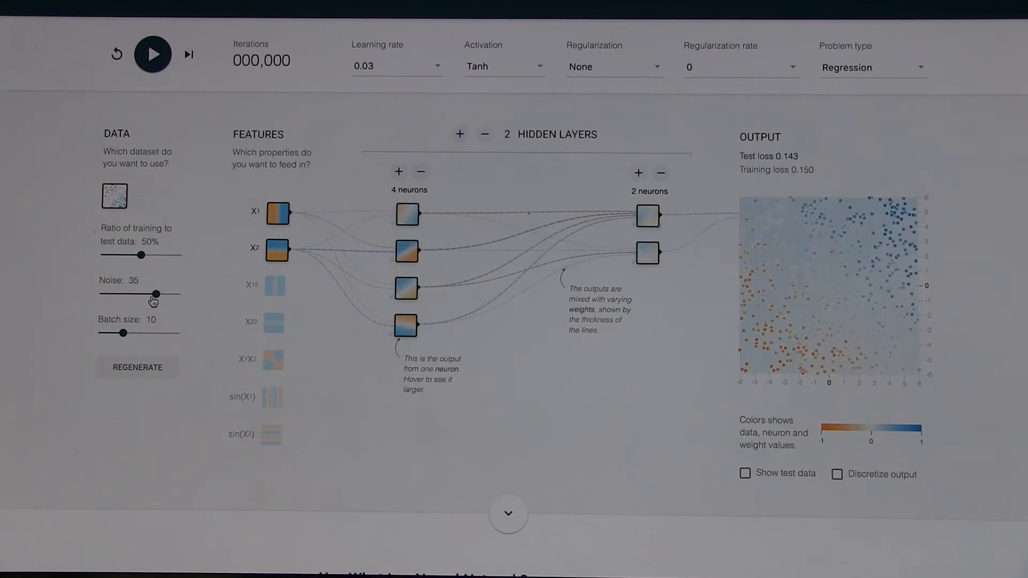
{"action": "left_click_drag", "start_coordinate": [155, 294], "coordinate": [147, 295]}
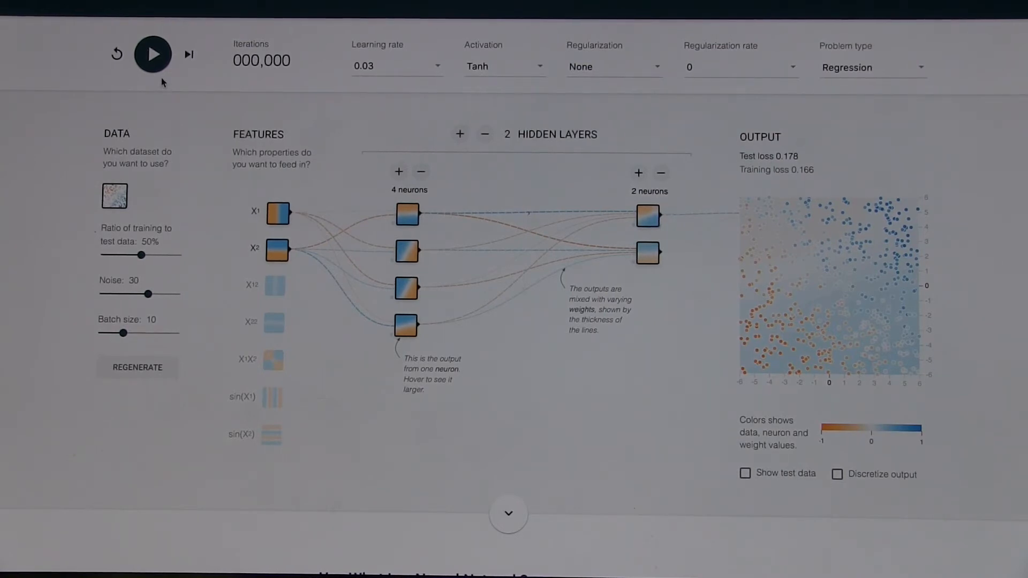
- Train on the noisy data until test loss reaches 0.010 with a smooth diagonal gradient
{"action": "left_click", "coordinate": [151, 53]}
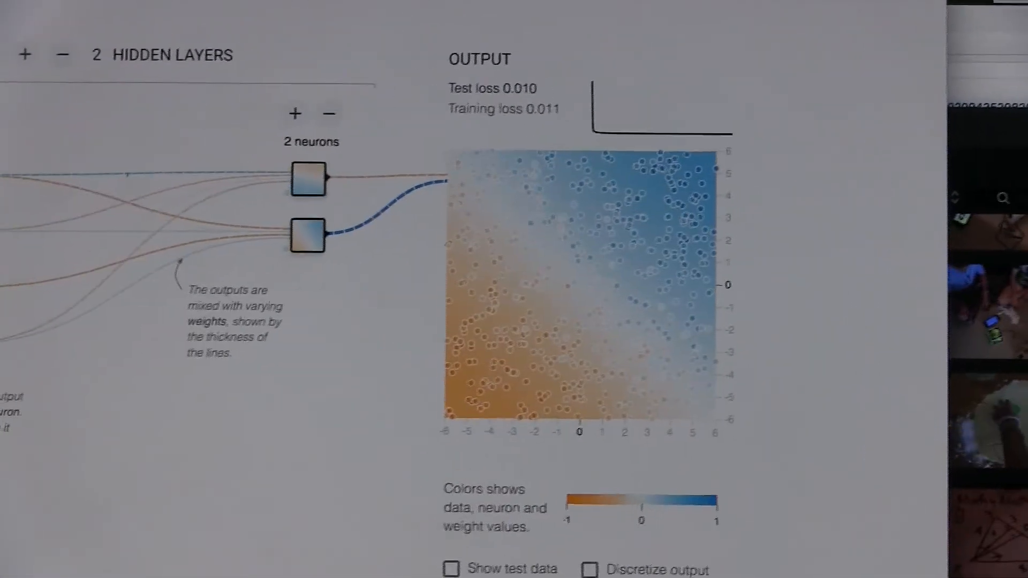
{"action": "scroll", "scroll_direction": "down", "scroll_amount": 3}
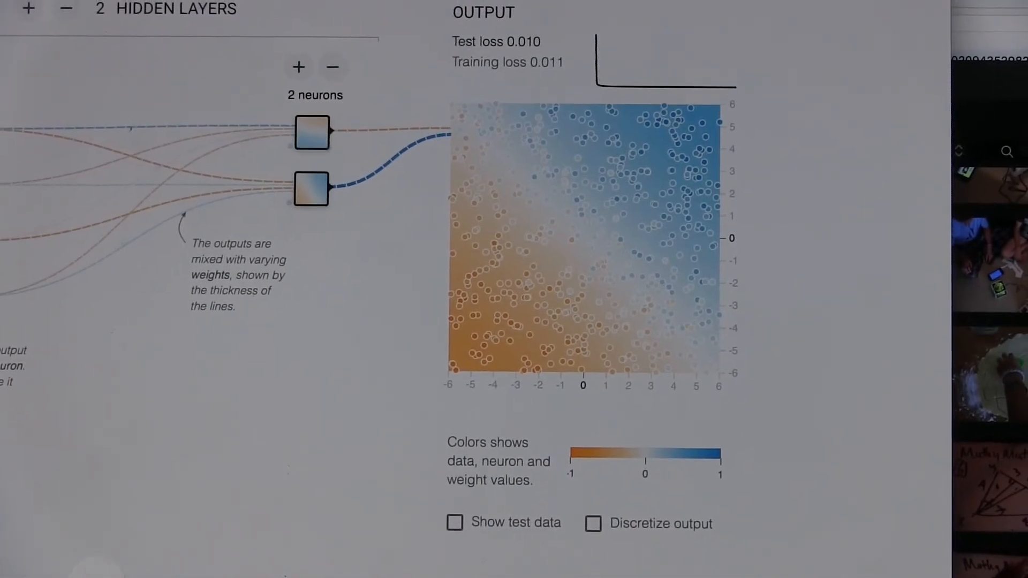